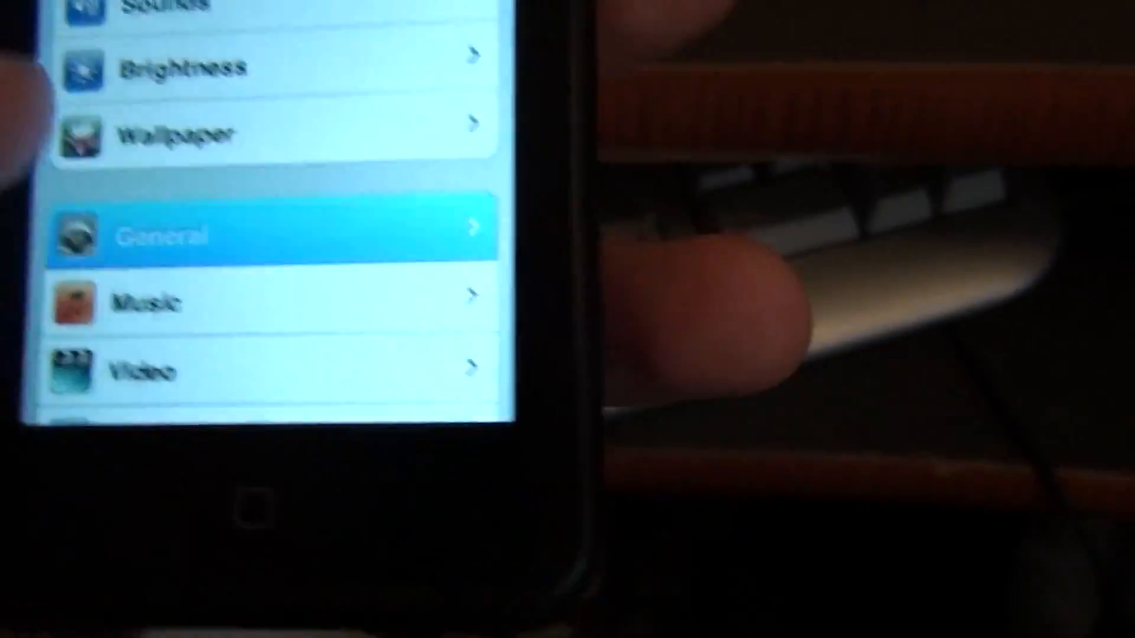
- Show the iPod touch's About details listing capacity, available space and software version 4.0 (8A293)
click(253, 230)
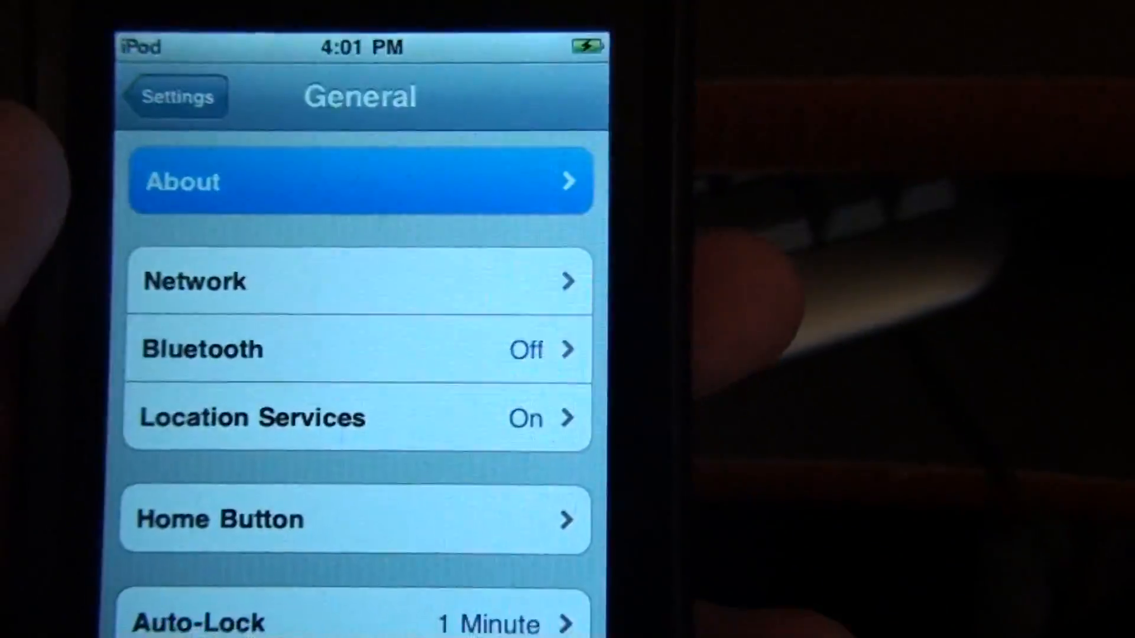
click(359, 180)
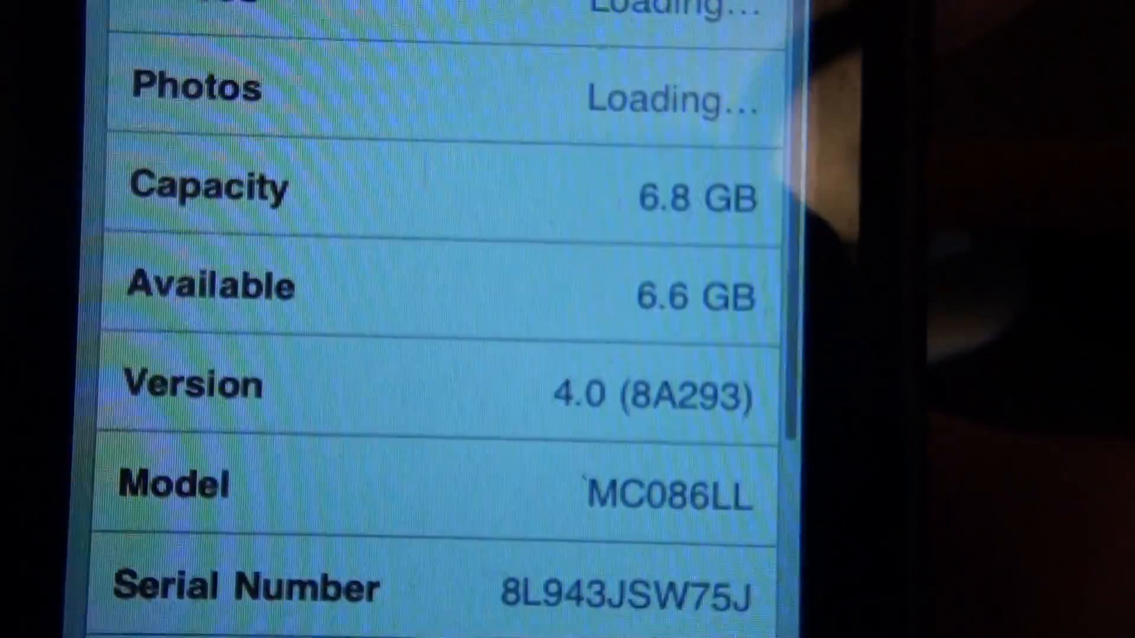